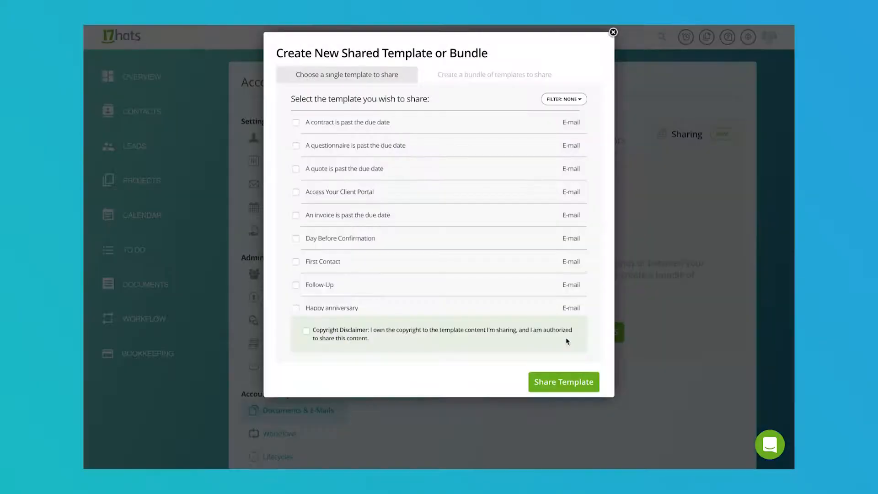
Step: Explore the single-template and bundle sharing options, then return to the Overview dashboard
click(564, 99)
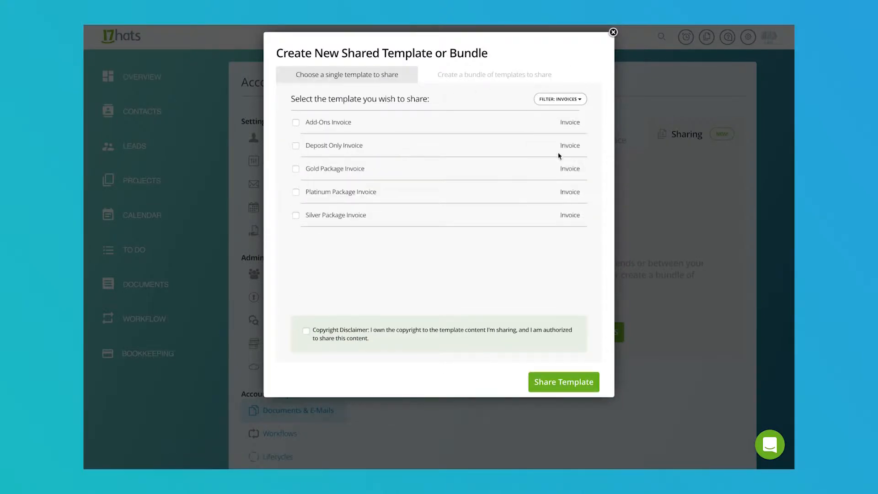
click(494, 74)
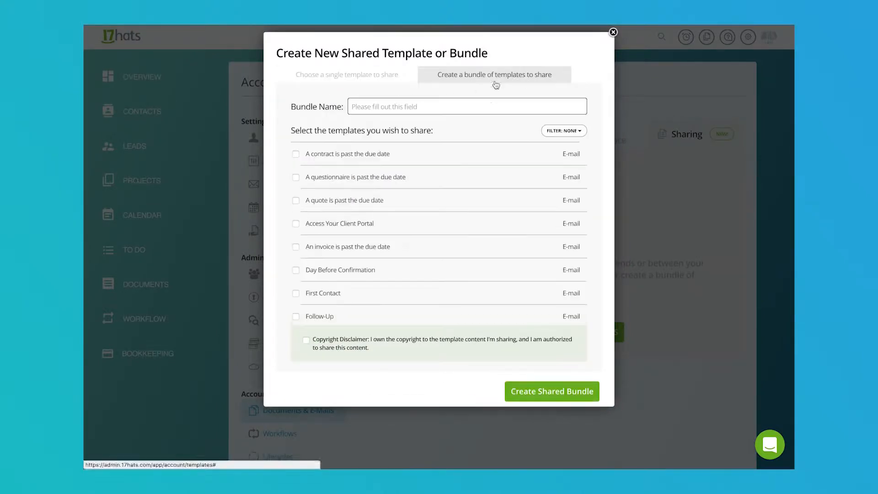
click(563, 130)
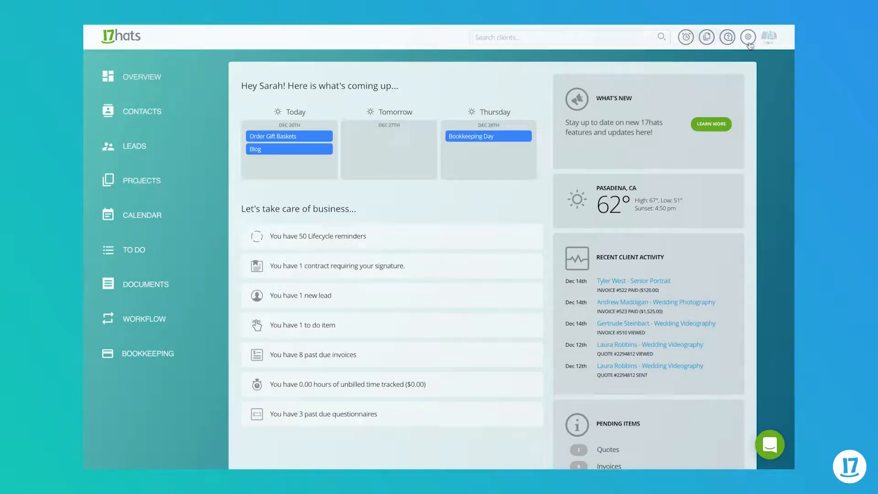
Step: Reach Documents & E-Mails template Sharing via account settings and start sharing templates
click(747, 37)
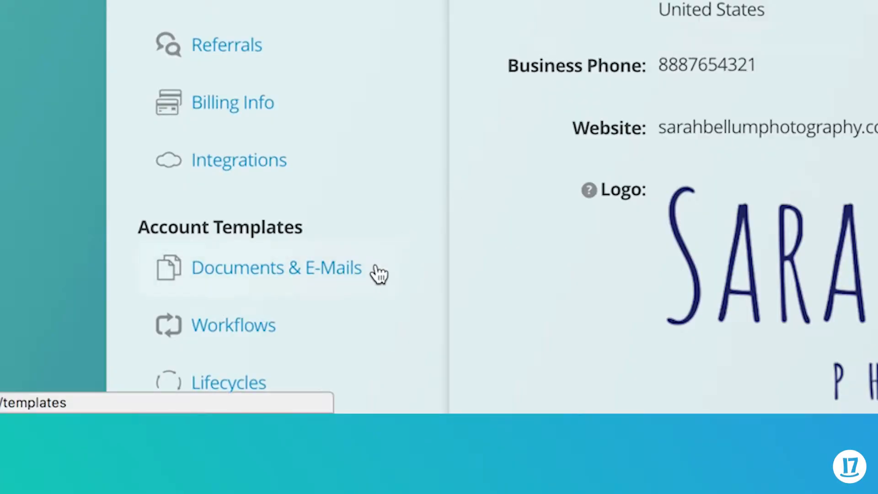
click(275, 268)
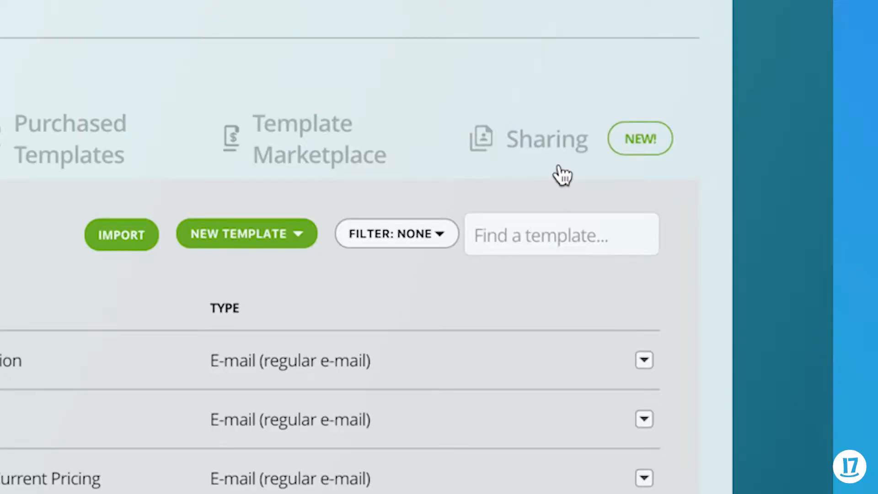
click(546, 138)
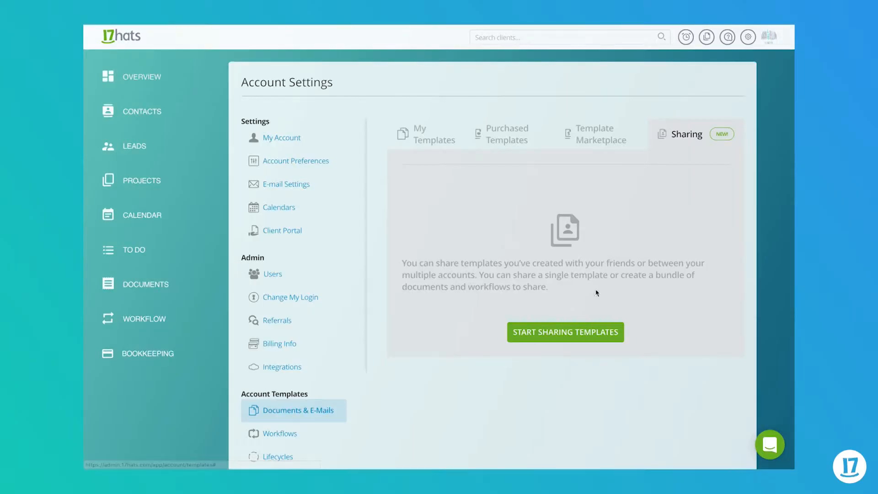
click(565, 331)
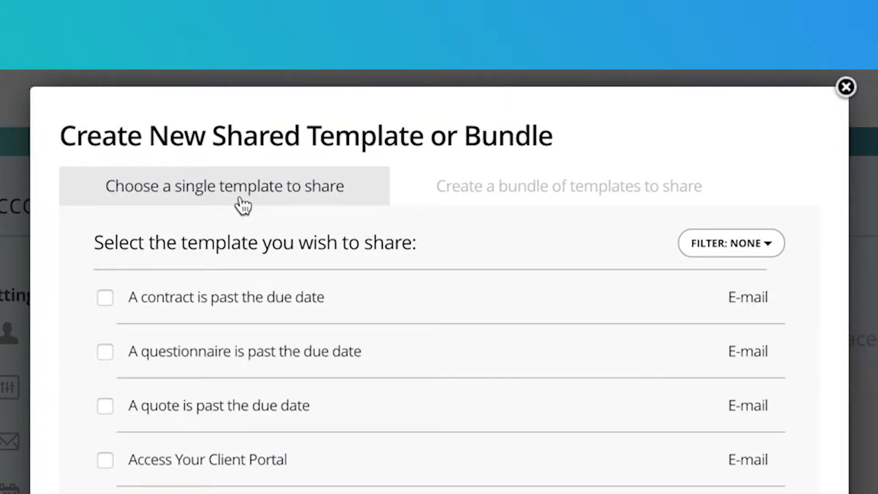
mouse_move(565, 208)
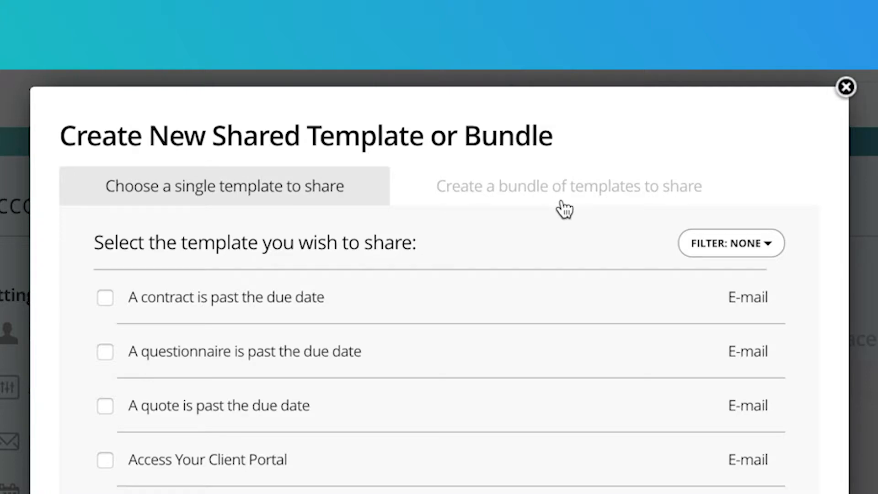
Step: Filter single-template sharing to Invoices and select Platinum Package Invoice
click(568, 185)
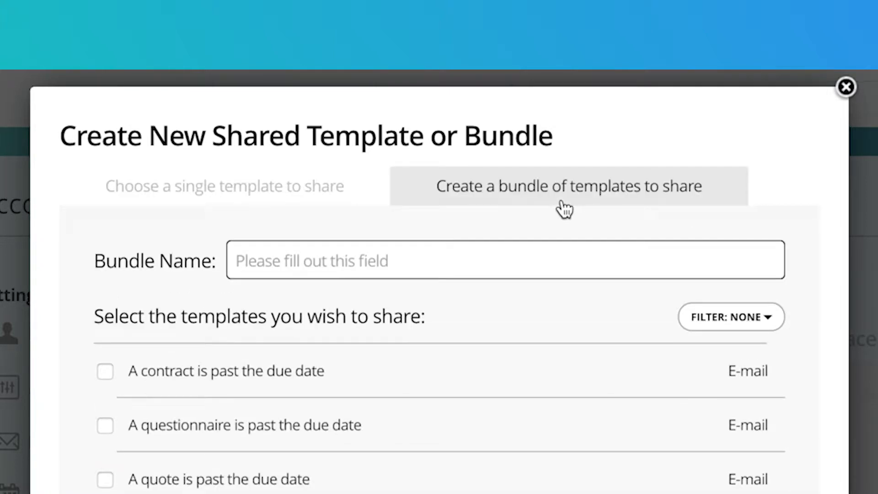
click(223, 186)
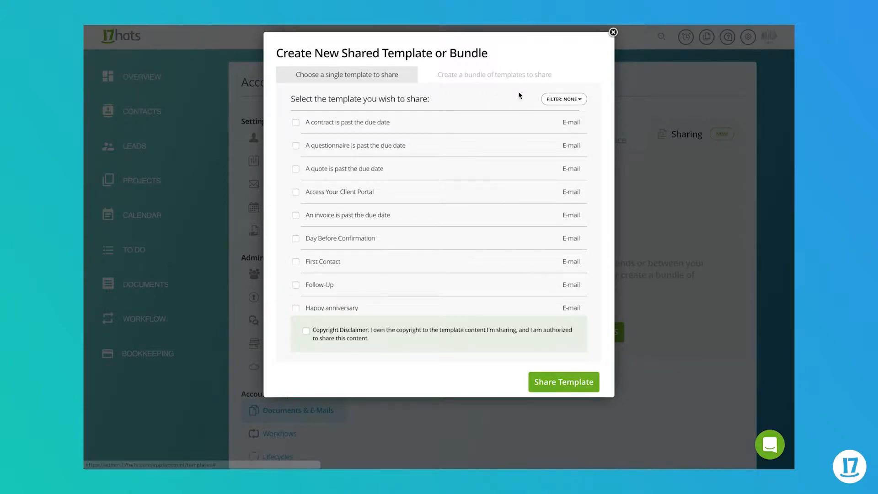
click(562, 99)
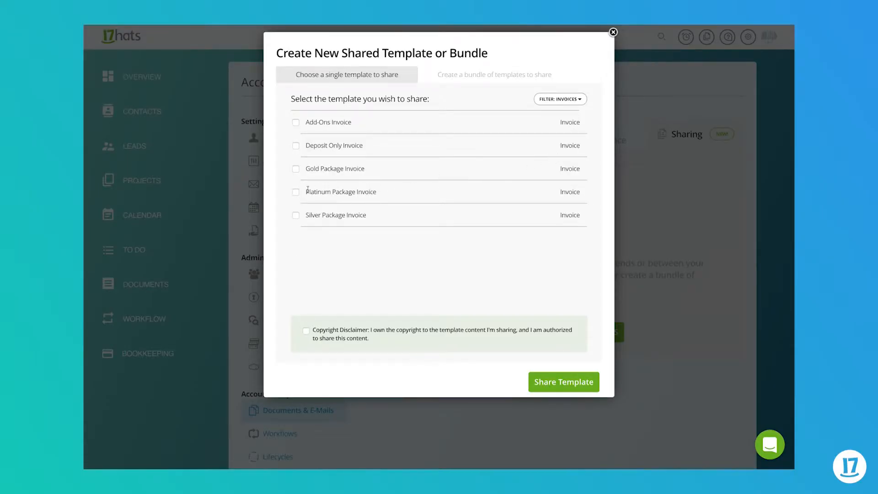
click(295, 191)
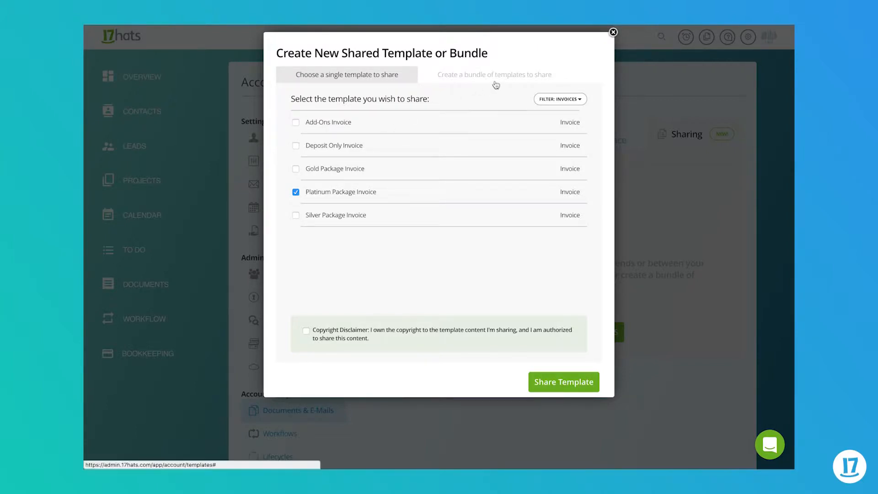
Step: Switch to bundle sharing and name the bundle 'Wedding Workflow and Contract for 2018'
click(494, 74)
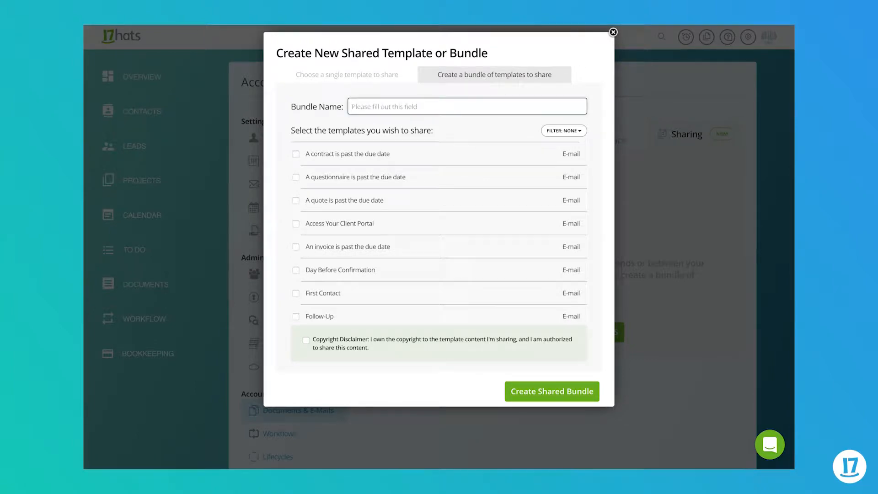
text(Wedding Workflow and)
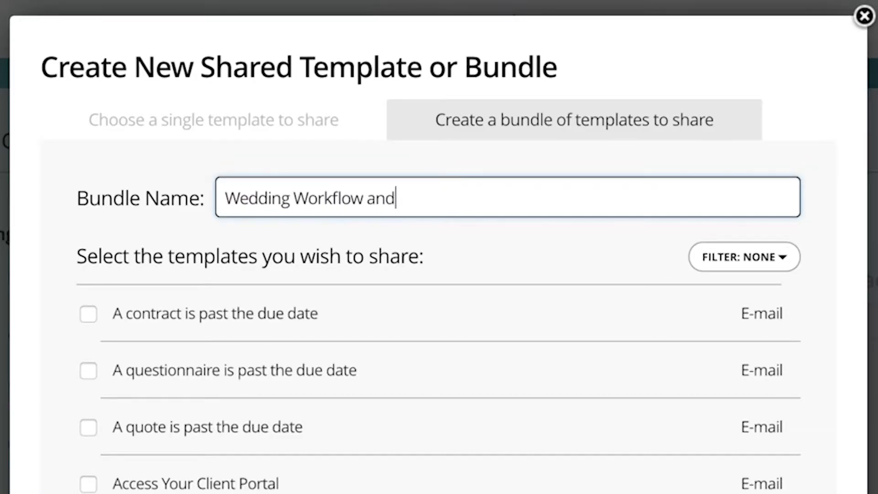
text(Contract for 2018)
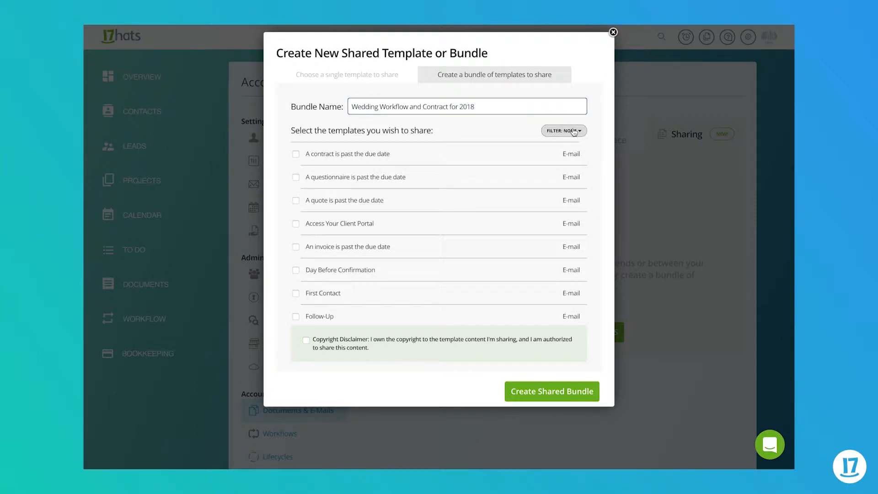
Step: Add Wedding Contract 2018 and Wedding Workflow to the bundle and accept the copyright disclaimer
click(563, 130)
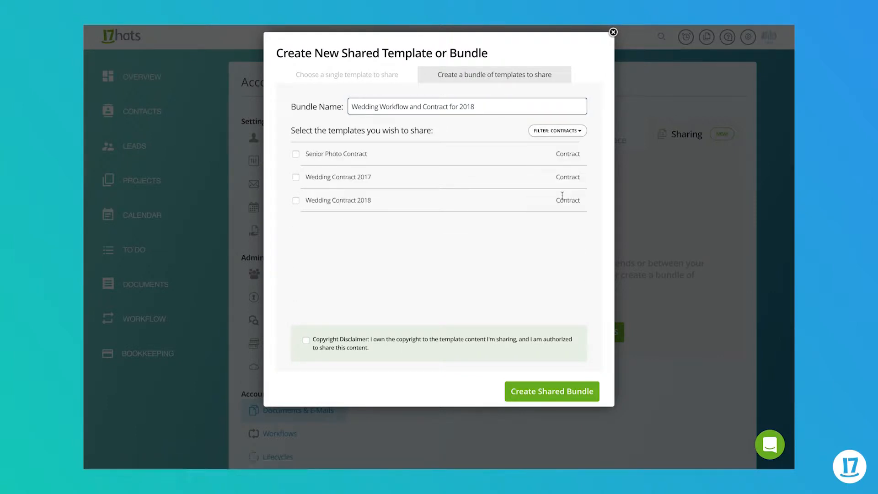
click(295, 201)
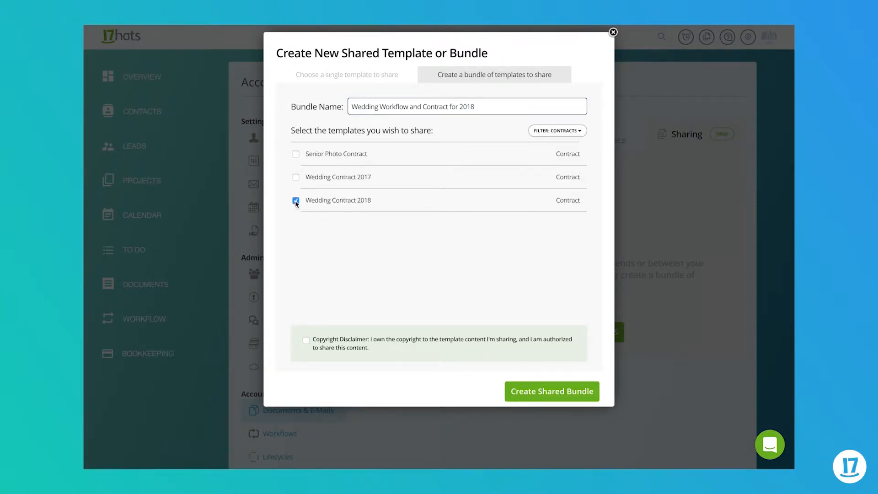
click(557, 131)
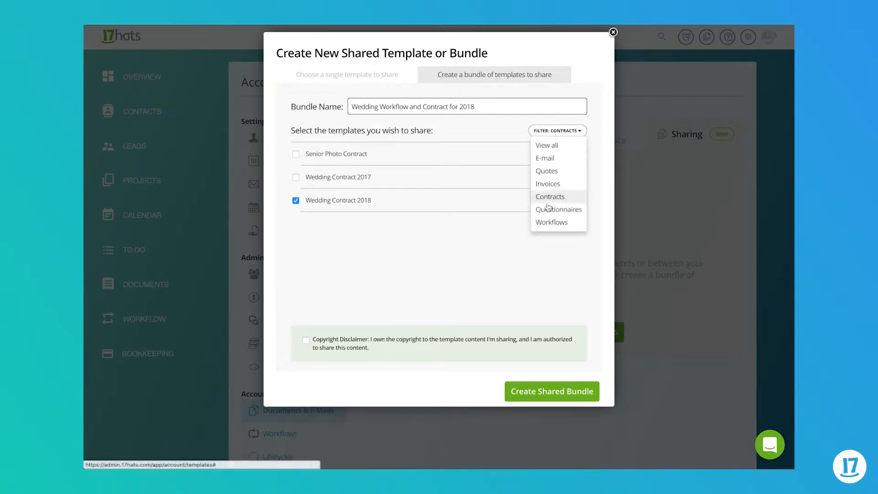
click(552, 221)
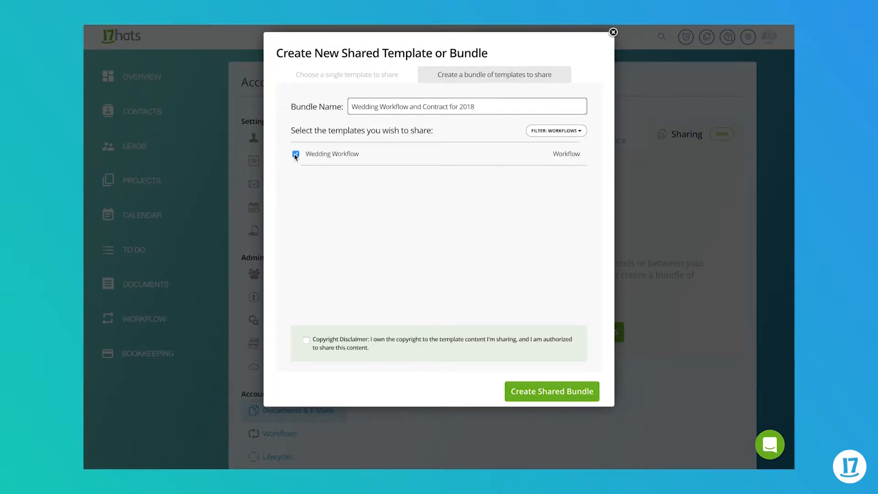
click(306, 340)
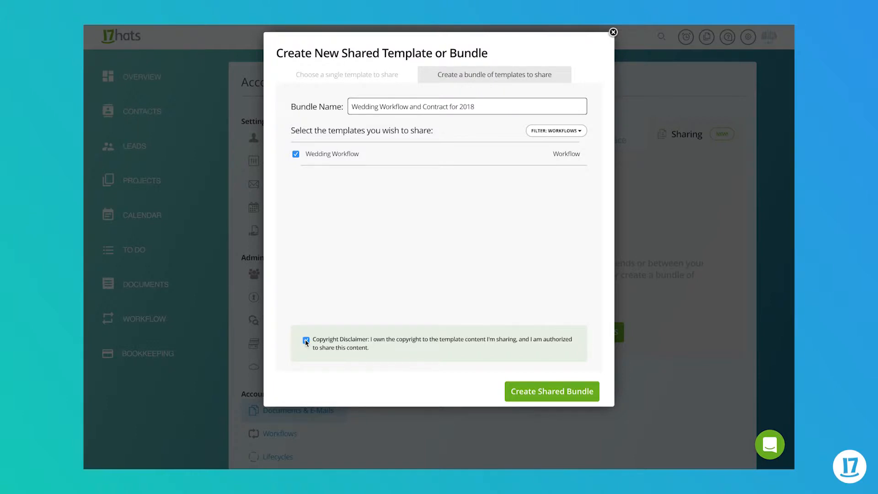
click(551, 390)
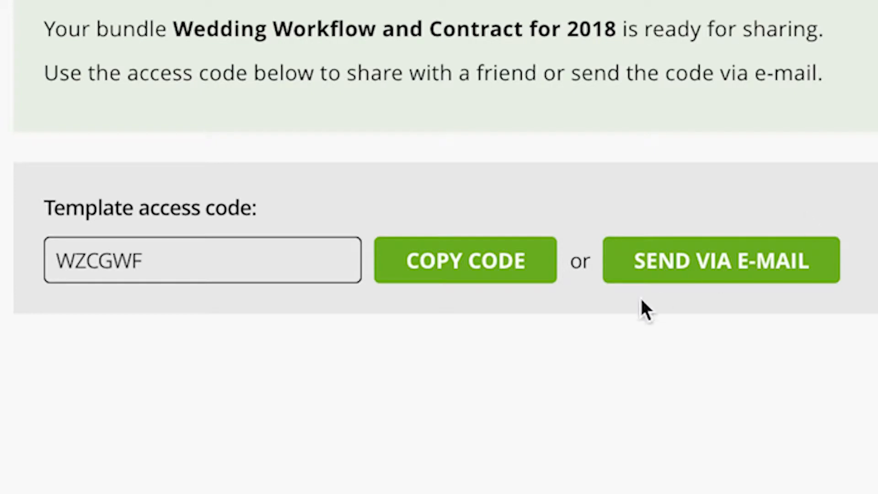
click(464, 261)
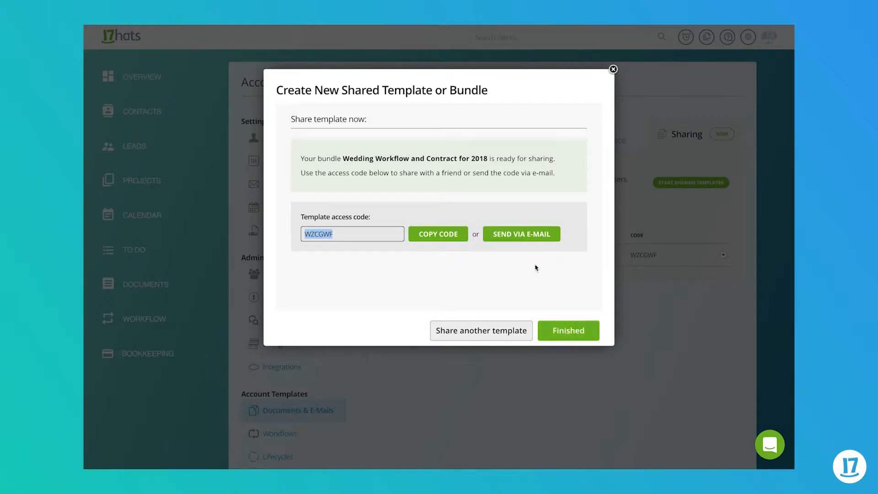
click(520, 233)
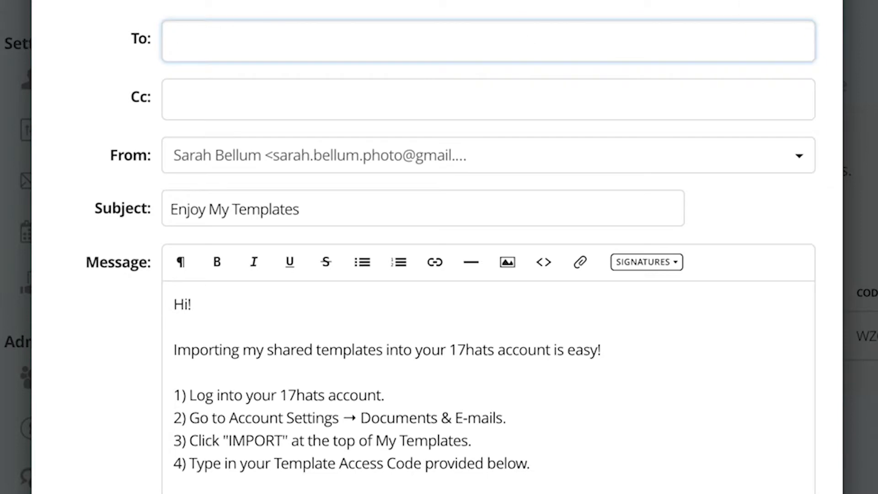
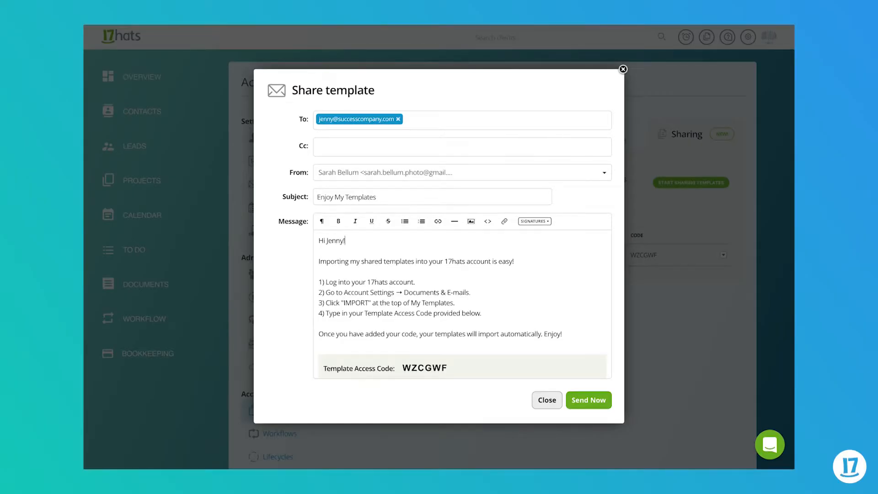
text(Please follow the instructions below!)
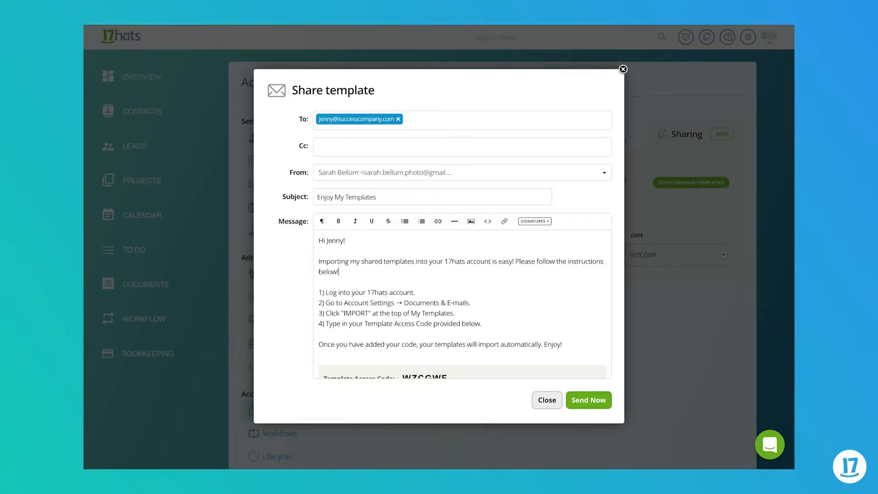
click(588, 400)
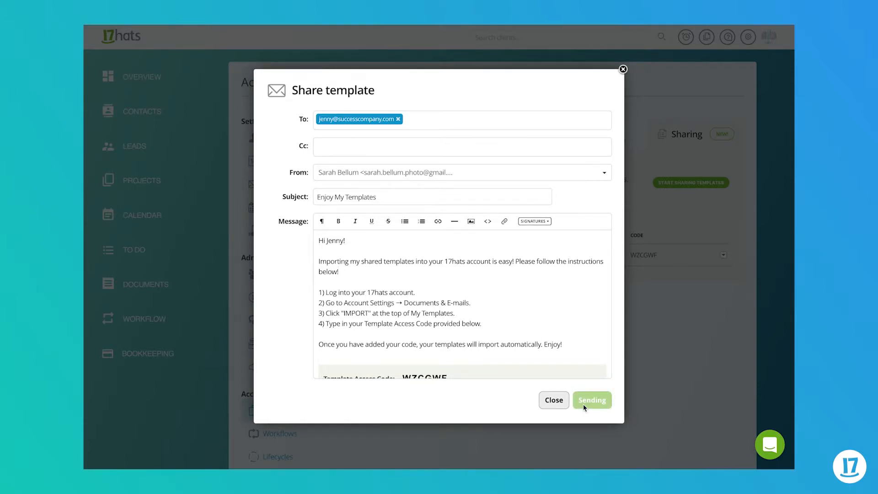
click(591, 400)
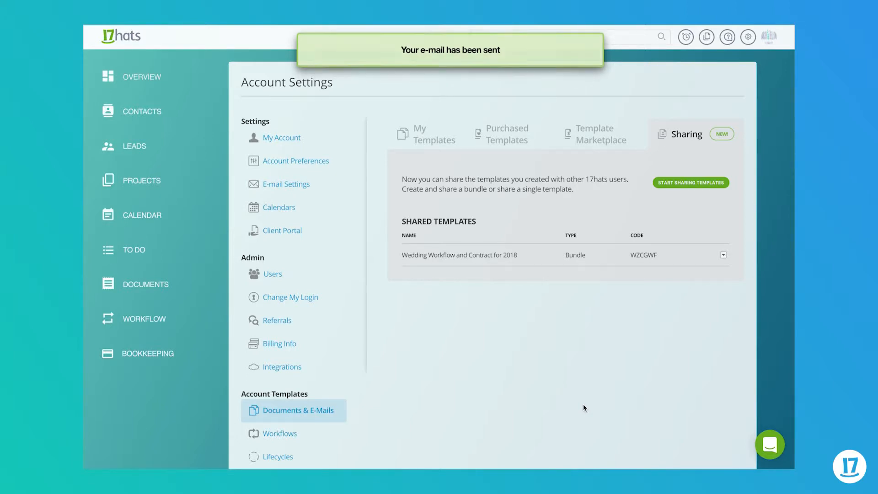
Step: Switch to the My Templates list of document and e-mail templates
click(429, 134)
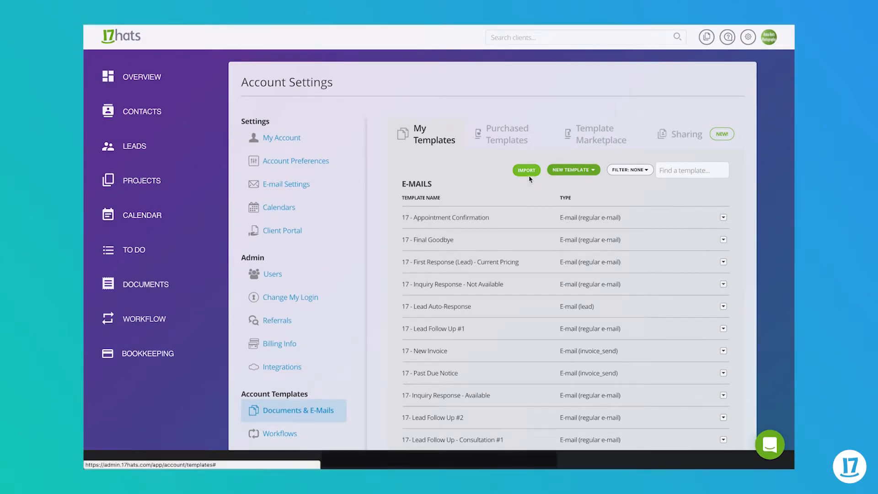
click(525, 170)
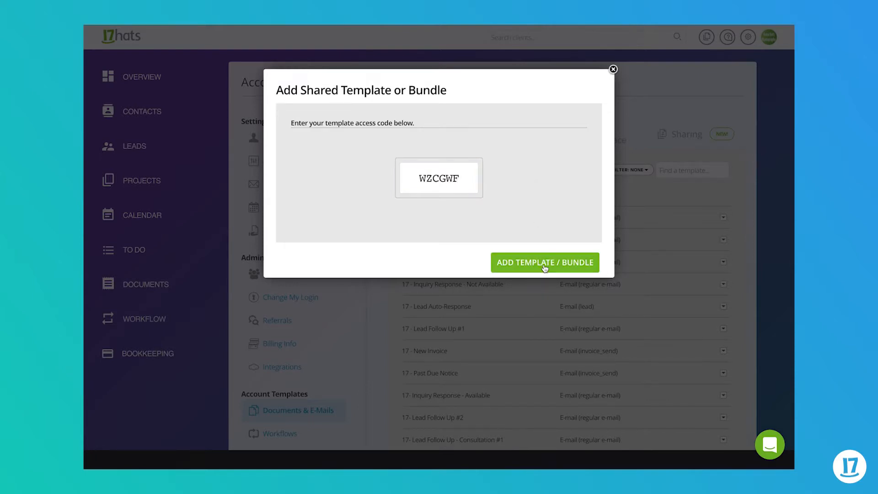
click(544, 262)
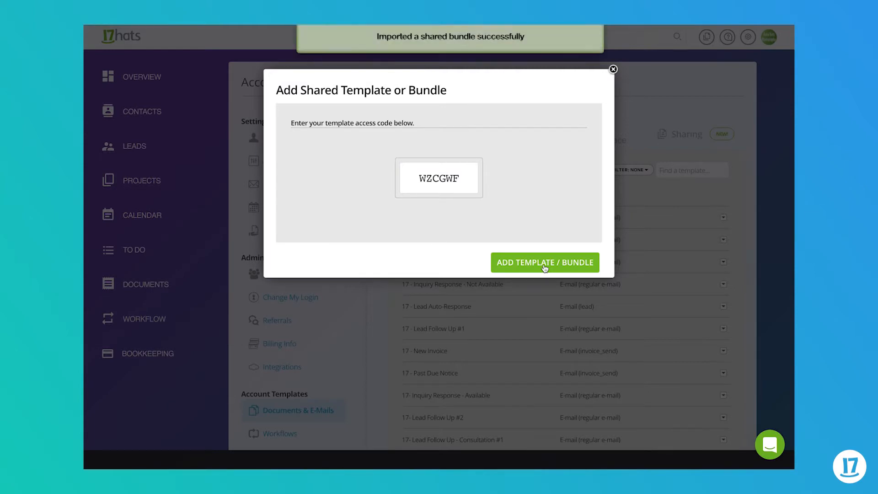
click(543, 262)
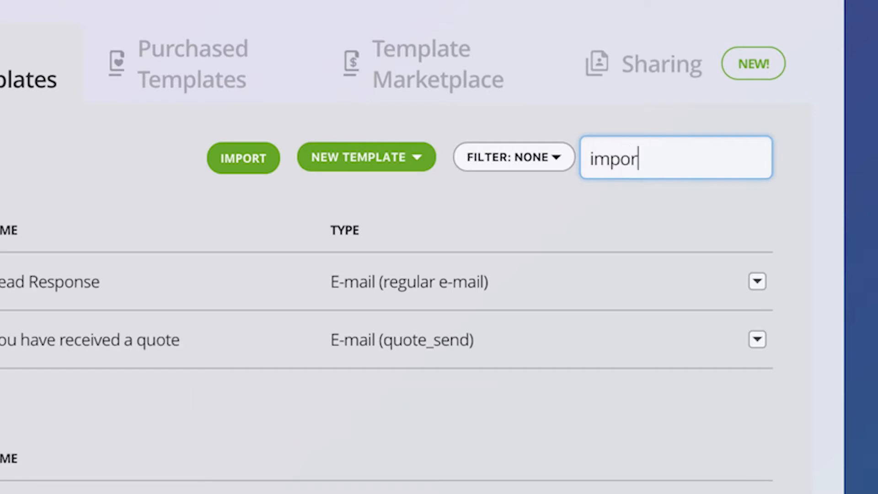
scroll(down, 3)
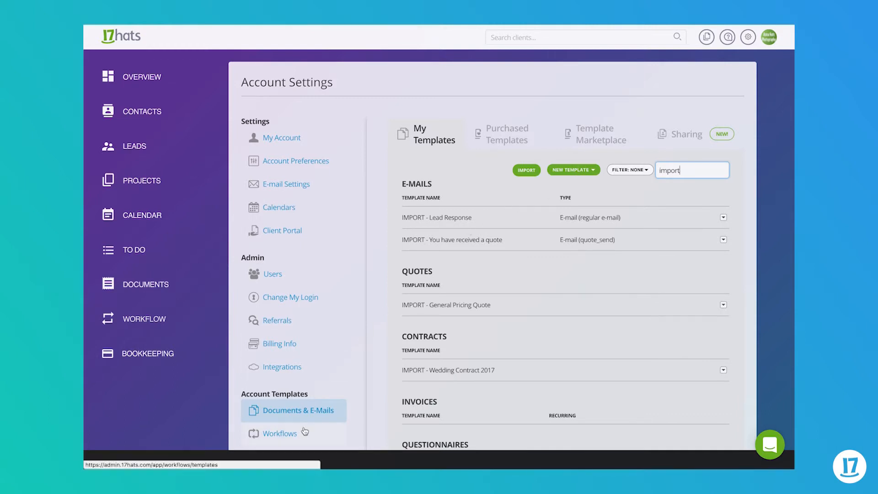
click(280, 433)
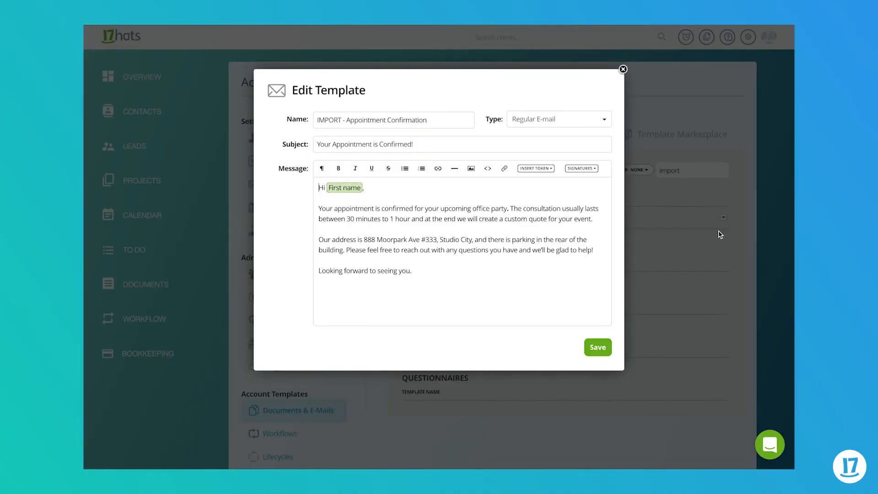
Step: Replace 'office party' with a token, change the 30-minute duration and add a signature
drag(438, 208, 506, 208)
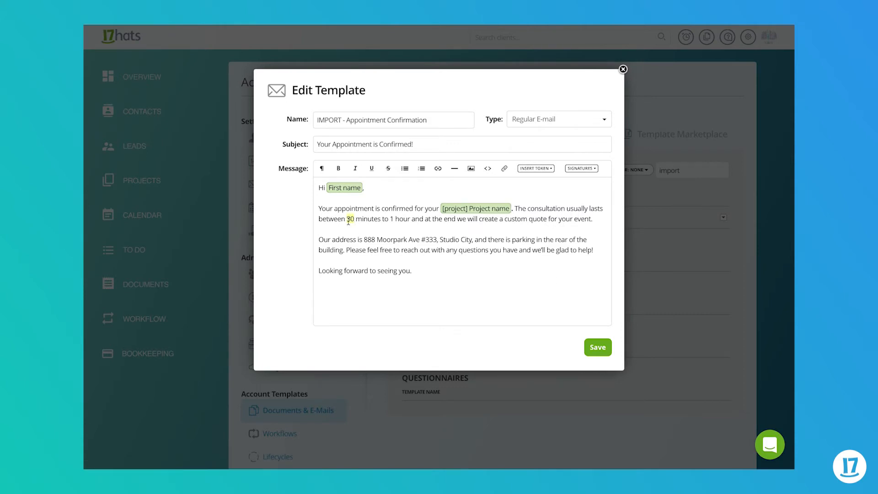
click(534, 168)
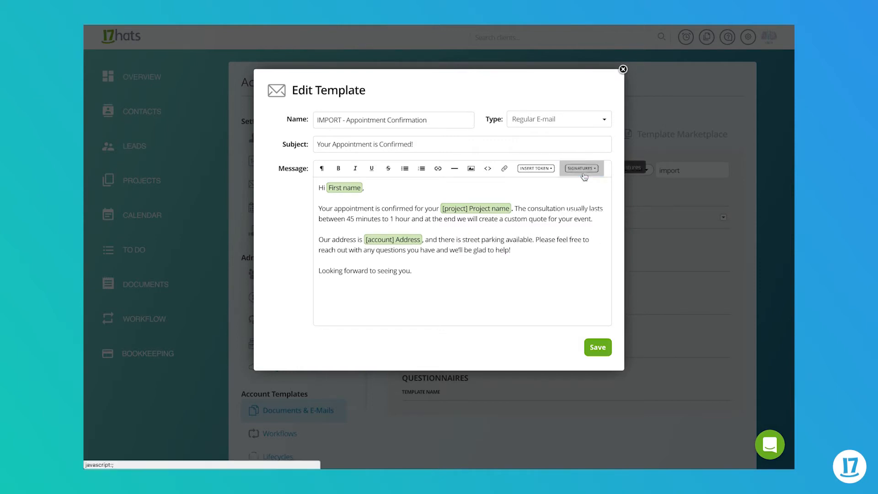
click(622, 69)
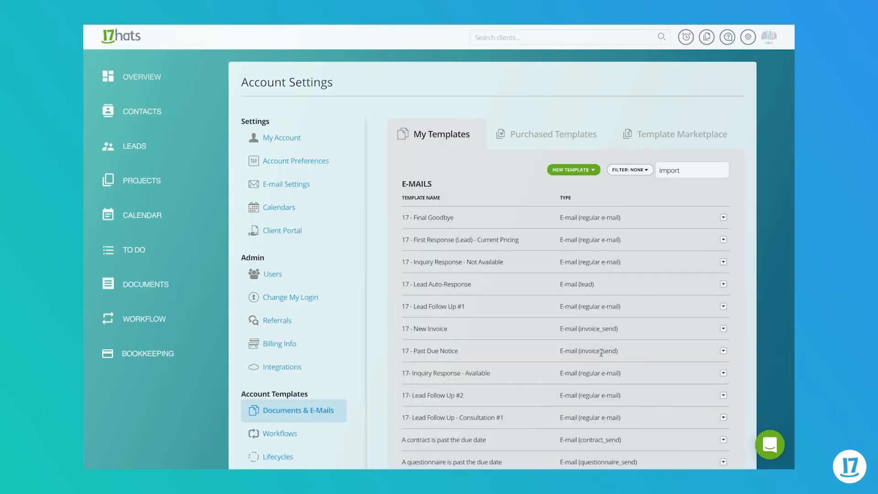
click(280, 432)
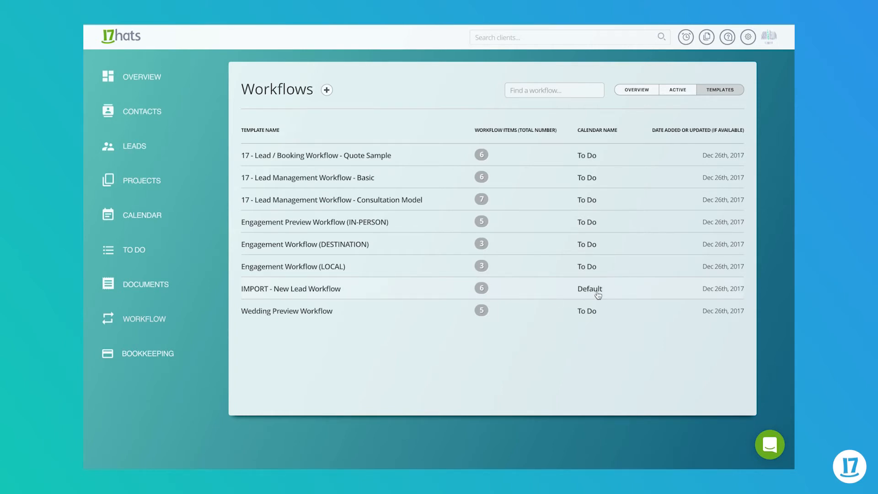
click(291, 288)
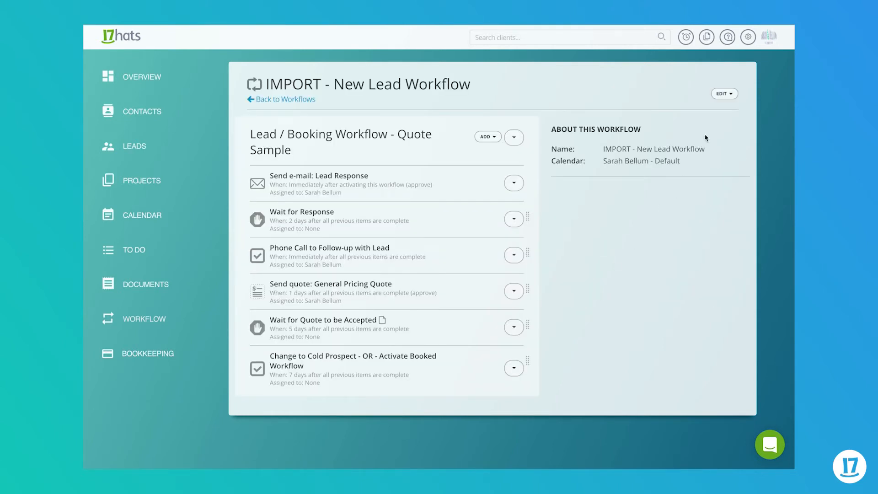
click(723, 93)
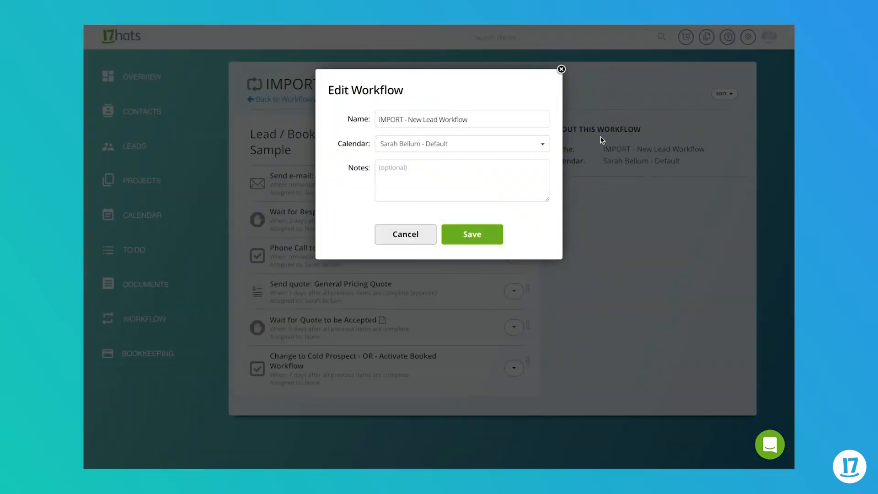
click(460, 143)
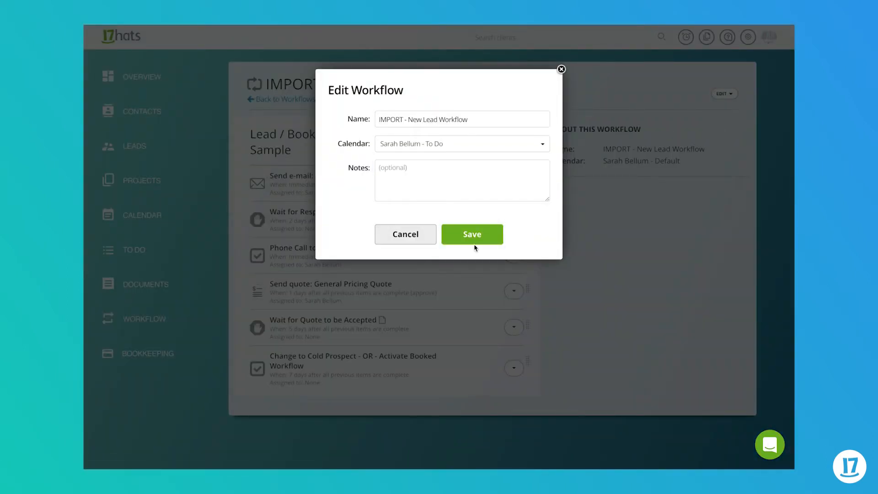
click(472, 234)
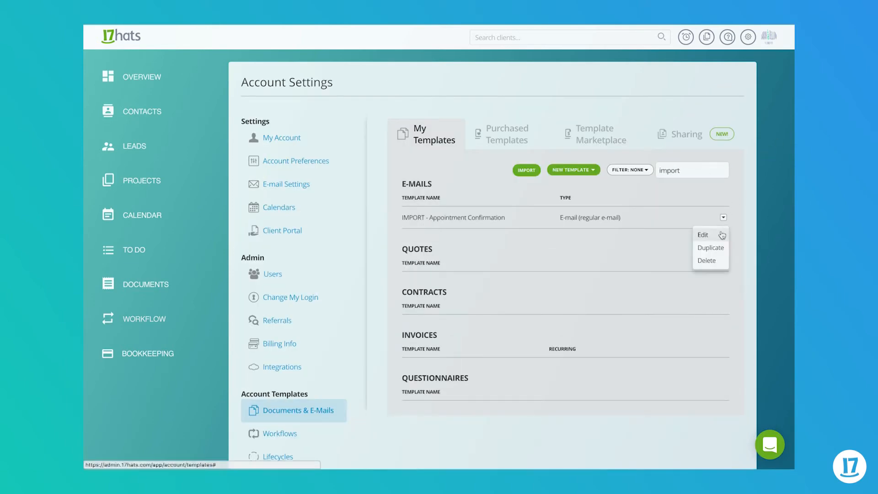
Step: Rename the imported Lead - Appointment Confirmation e-mail template and save it
click(702, 235)
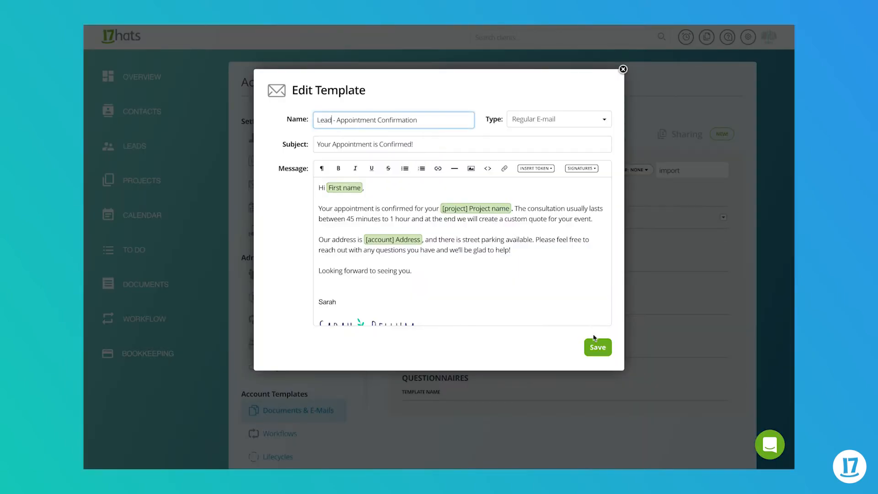
click(597, 347)
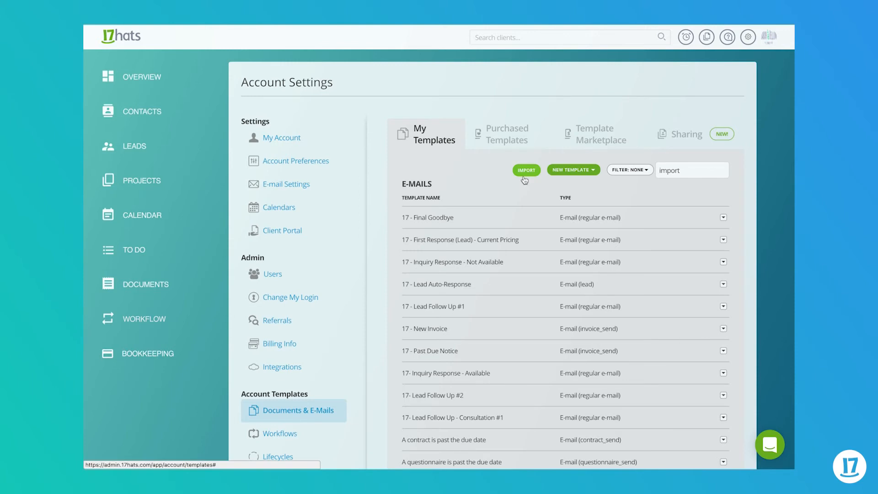
Step: Re-import the bundle, replacing IMPORT - Follow-Up and IMPORT - Let's Schedule a Meeting
click(526, 170)
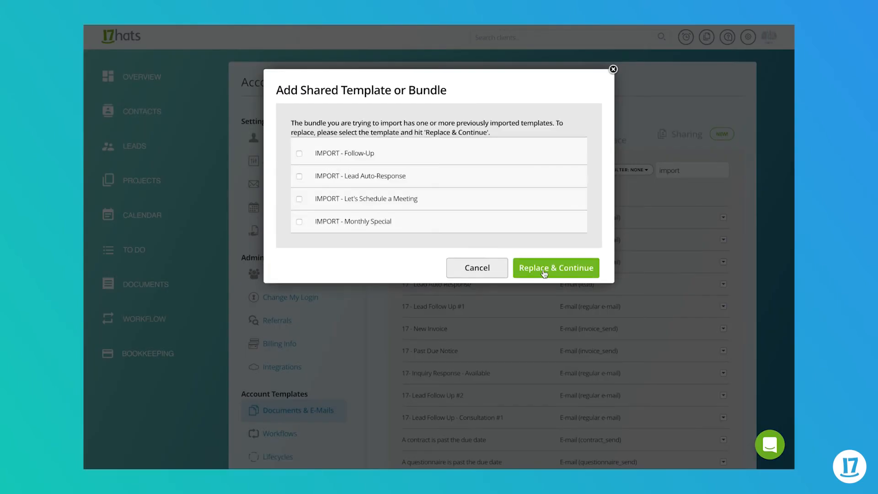
click(299, 153)
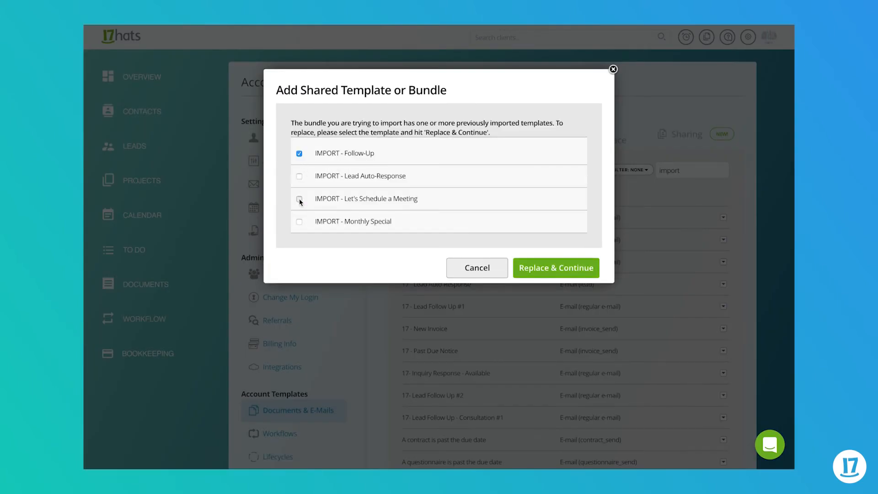
click(555, 268)
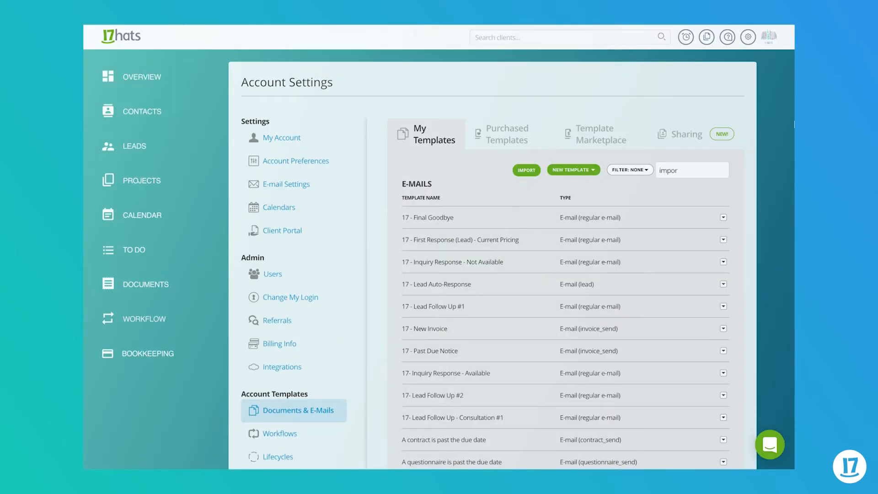
Step: List shared templates in the Sharing tab and view the wedding bundle's Edit, Share, Delete options
click(684, 134)
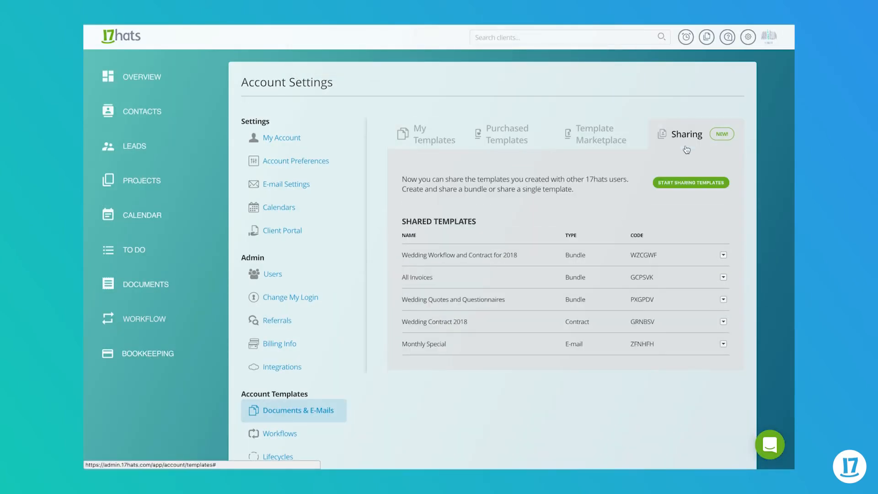
click(722, 255)
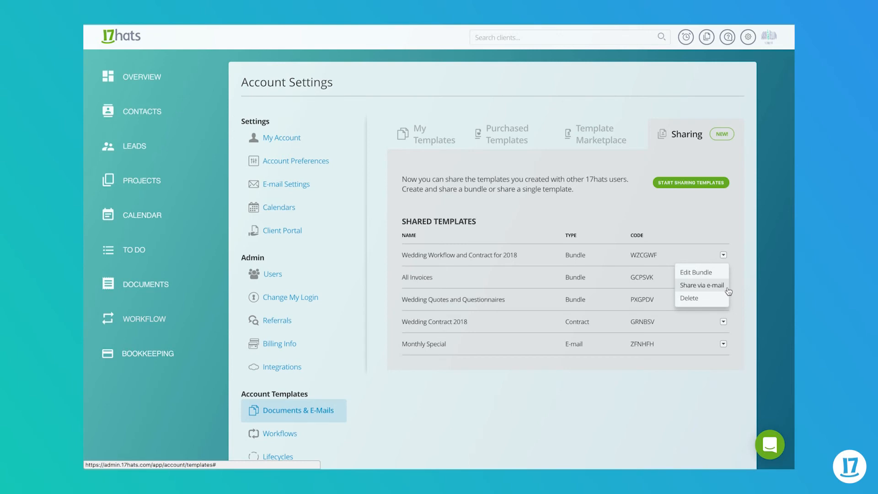
mouse_move(725, 303)
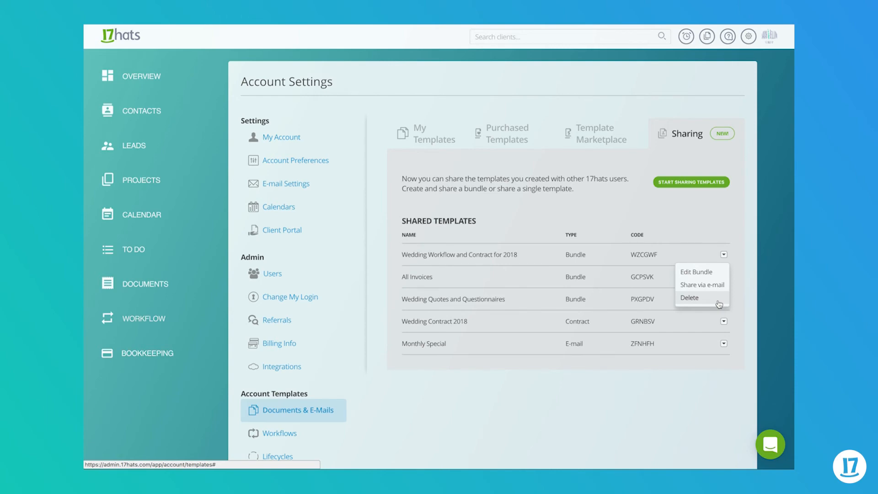
click(140, 76)
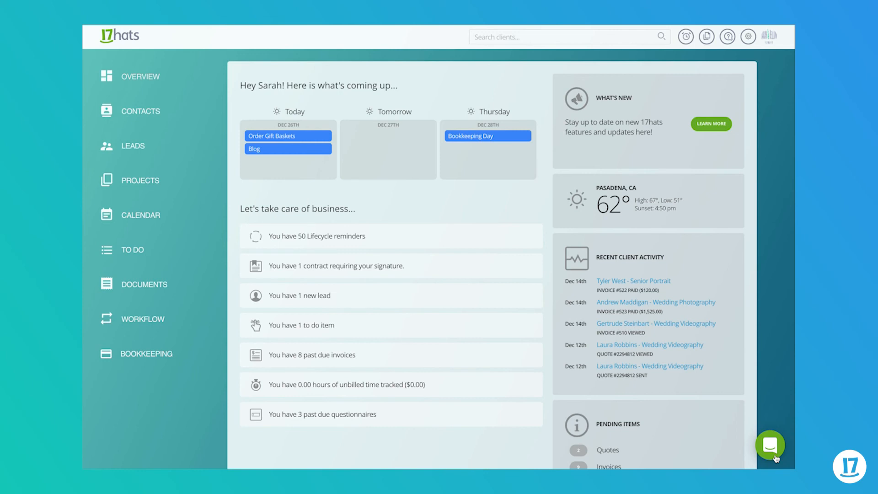
Step: Send support the chat message 'Hello! I have a question about a feature!'
click(769, 445)
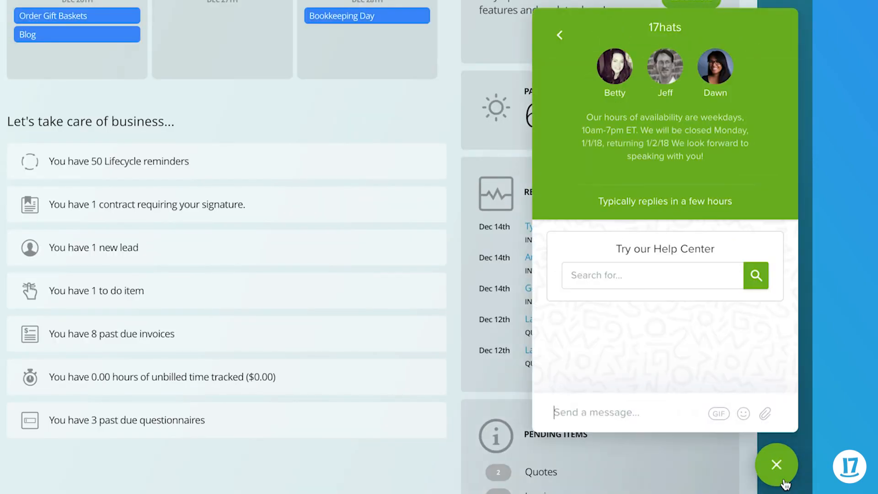
text(Hello! I have a question about a feature!)
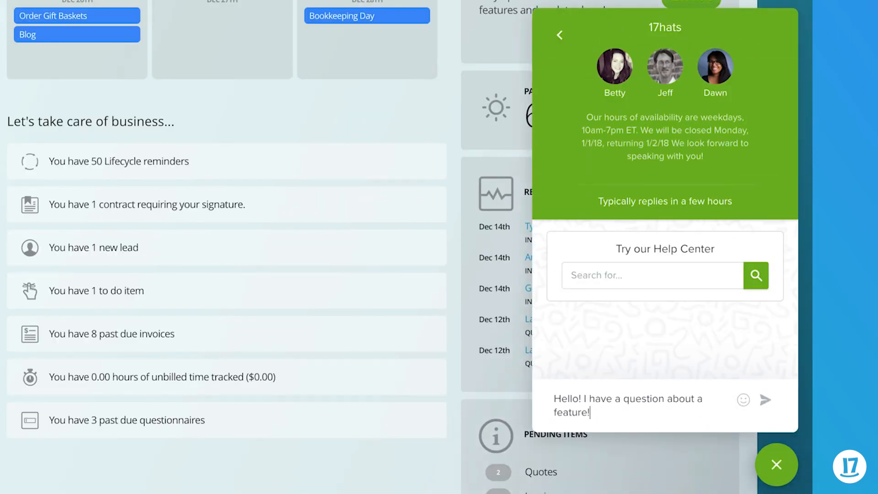
click(766, 400)
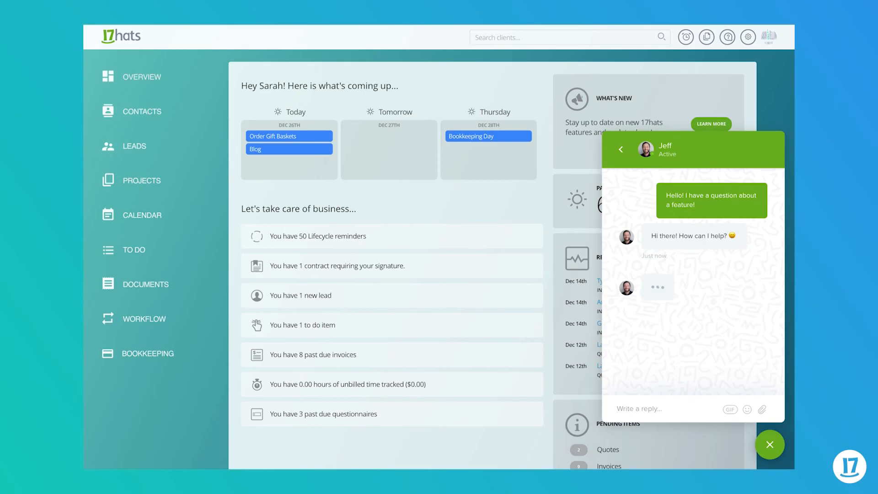